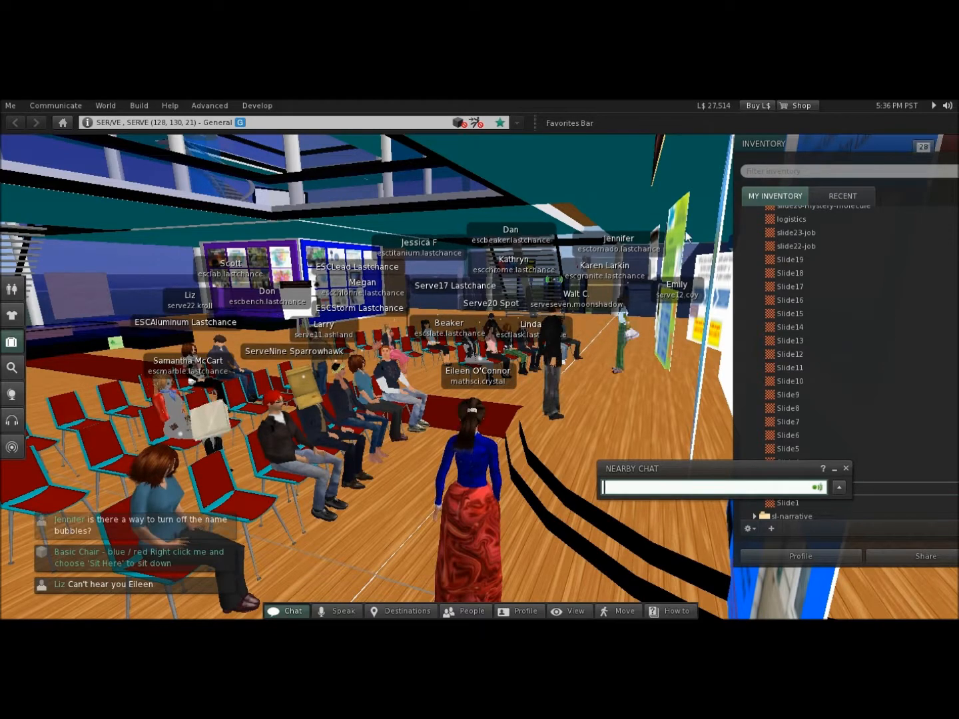
mouse_move(509, 366)
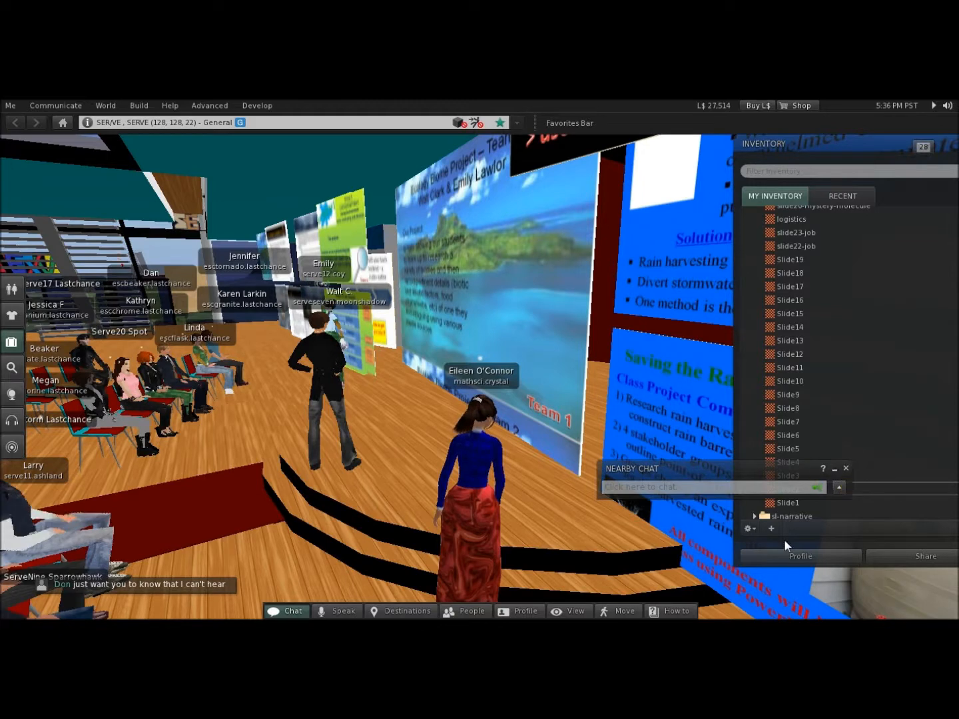
click(789, 474)
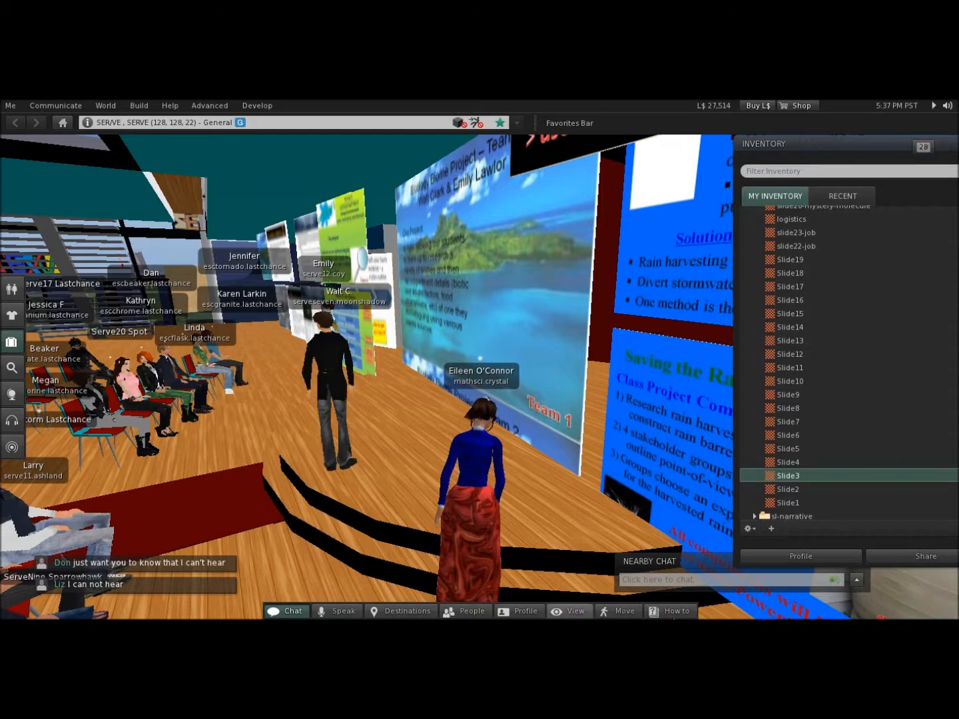
mouse_move(676, 610)
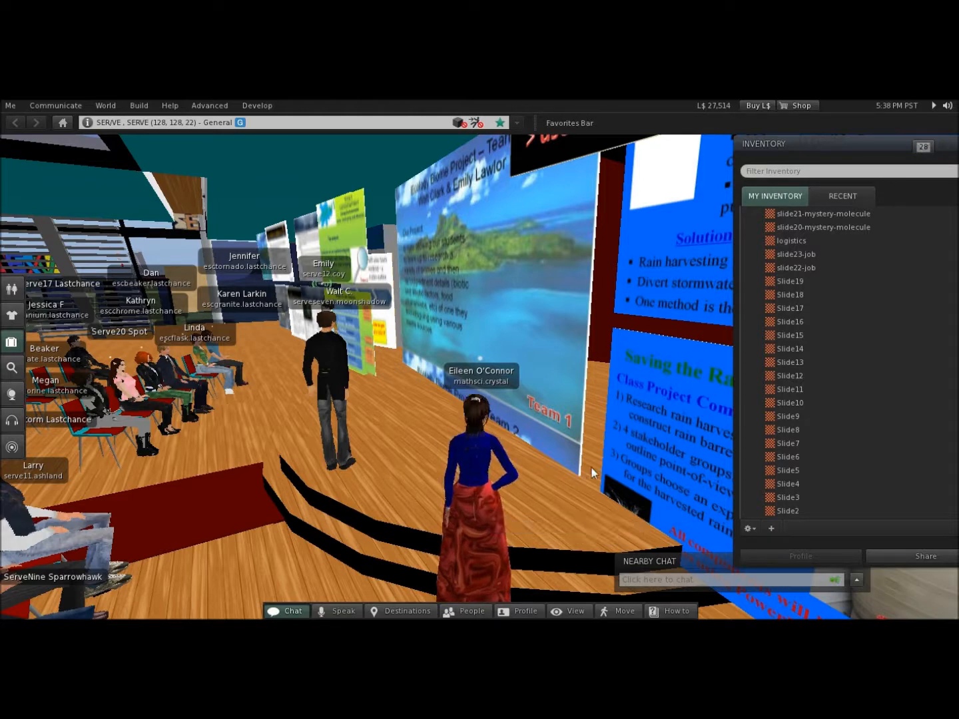
Advance the Team 1 board to the Ecology Biome Project text slide.
click(789, 498)
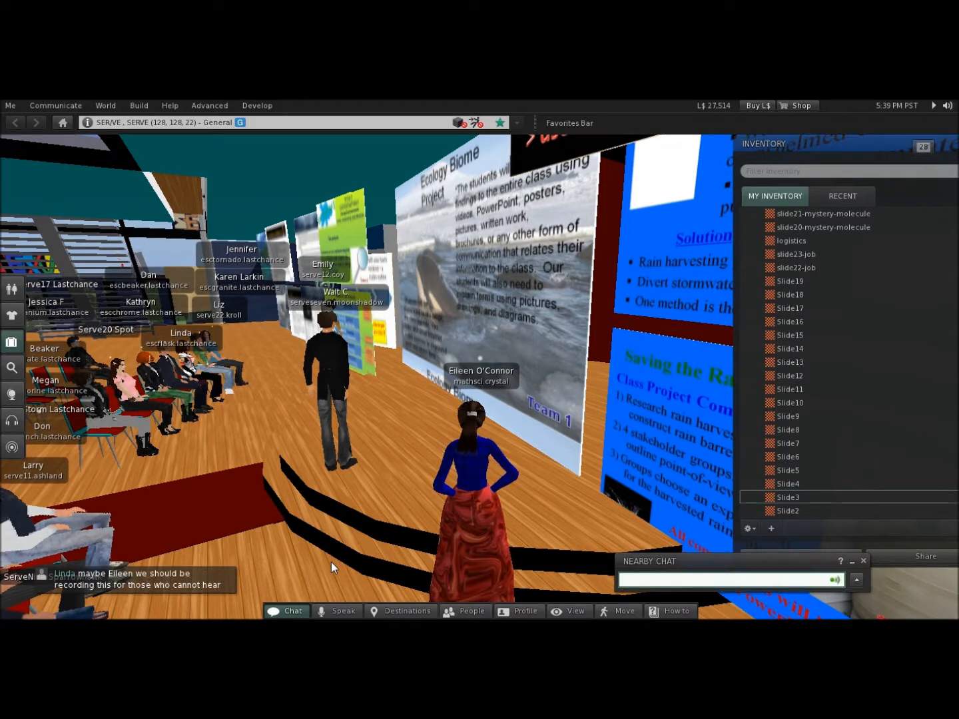
Post the chat replies "very mulit media" and "i am trying to do the recording".
text(very mulit)
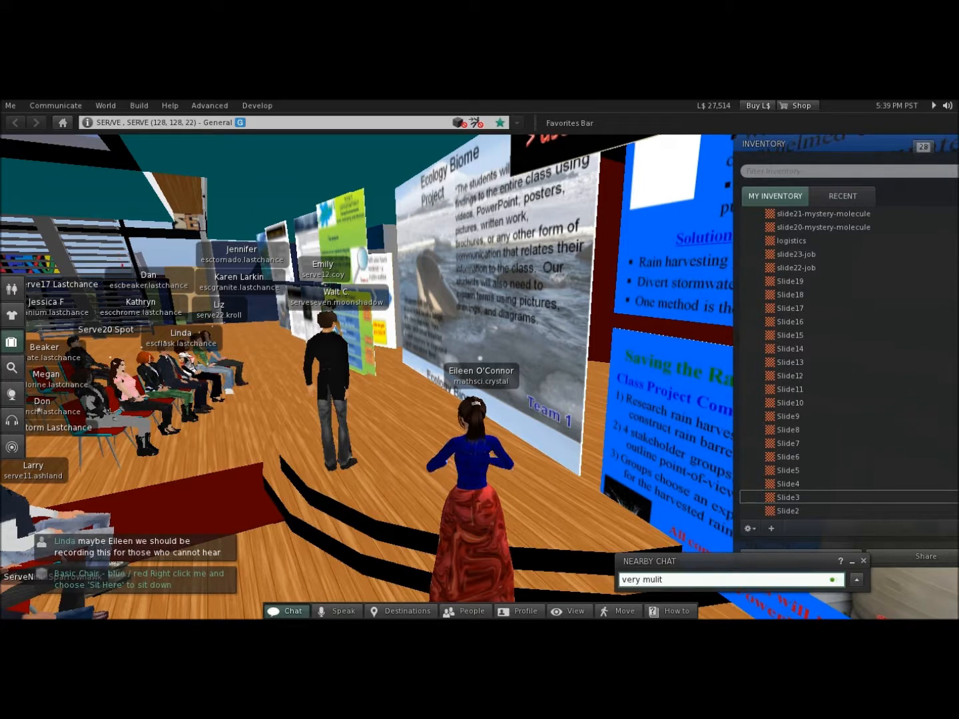
text(media)
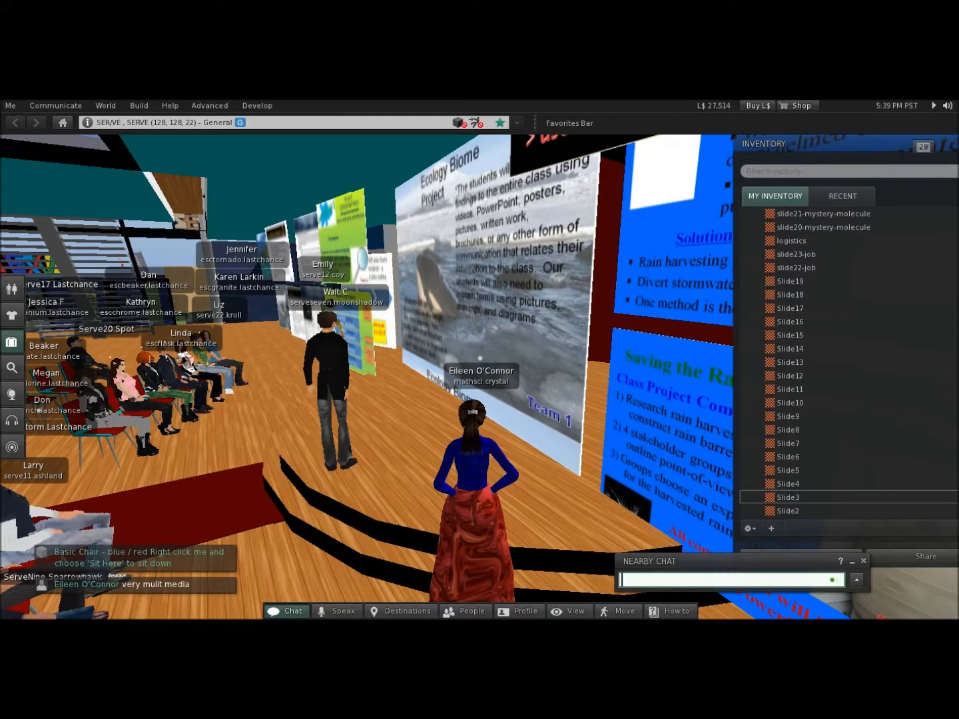
text(i am trying to do t)
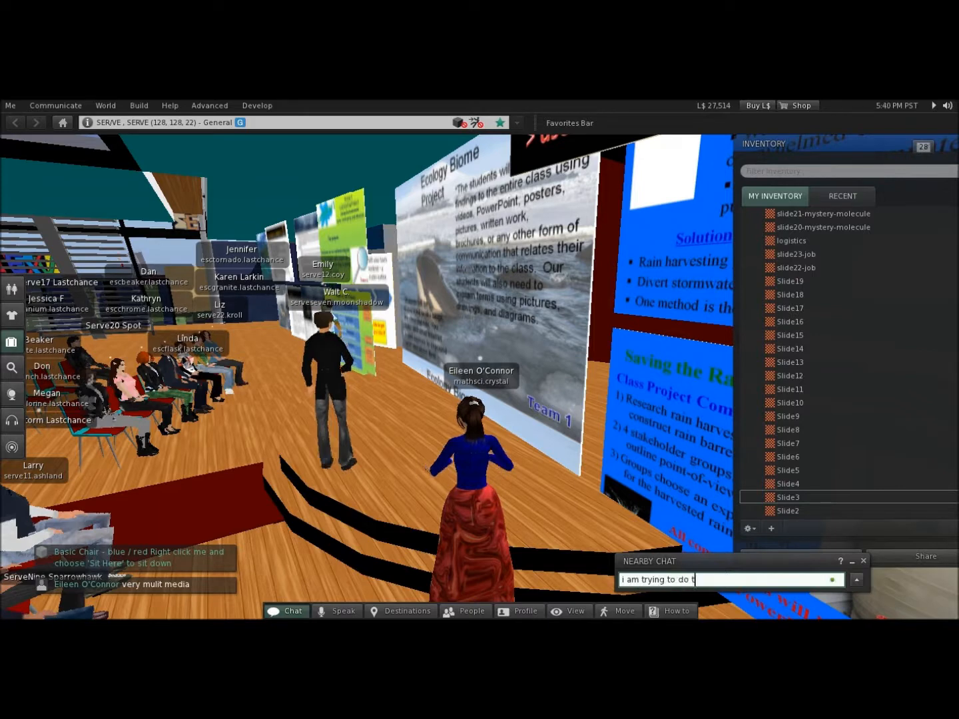
text(he recor)
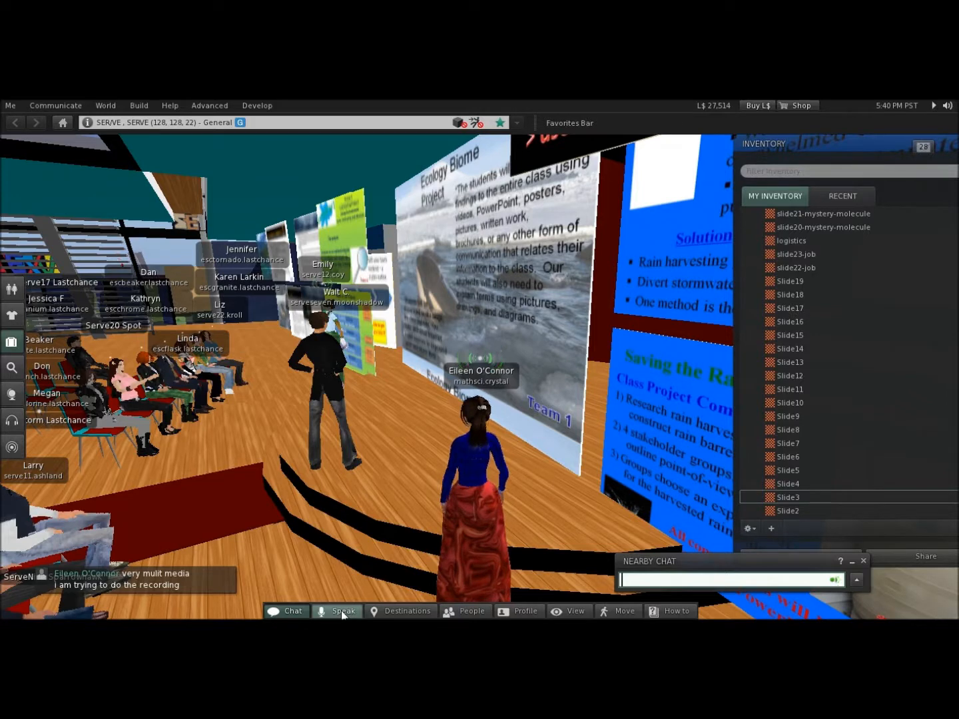
Switch the Team 2 board to its People vs. Widgets Inc. water pollution slide.
click(789, 483)
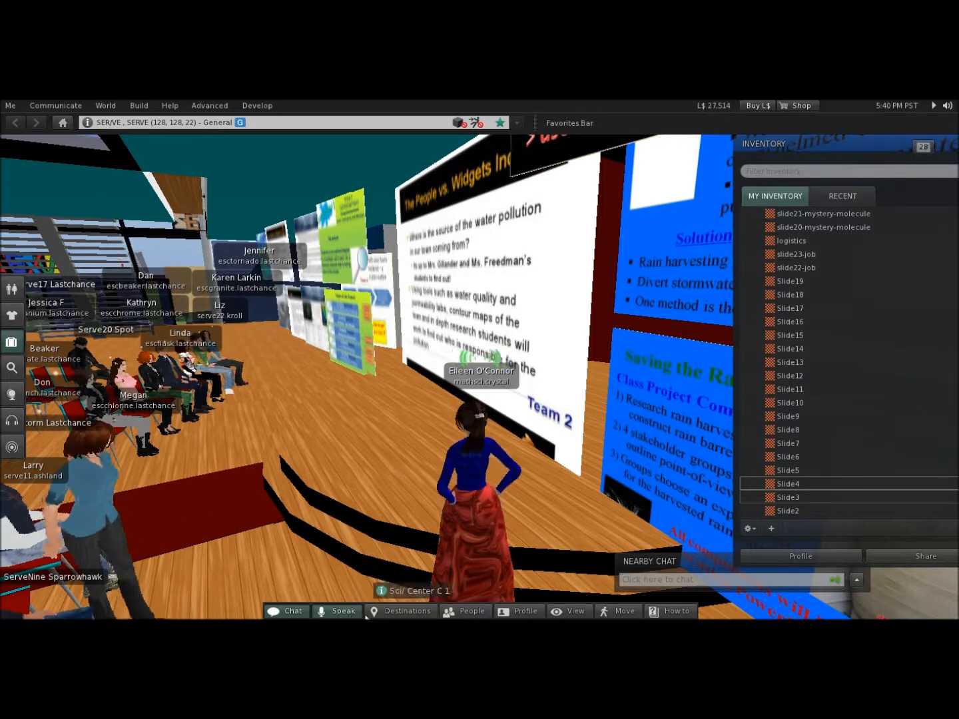
mouse_move(343, 610)
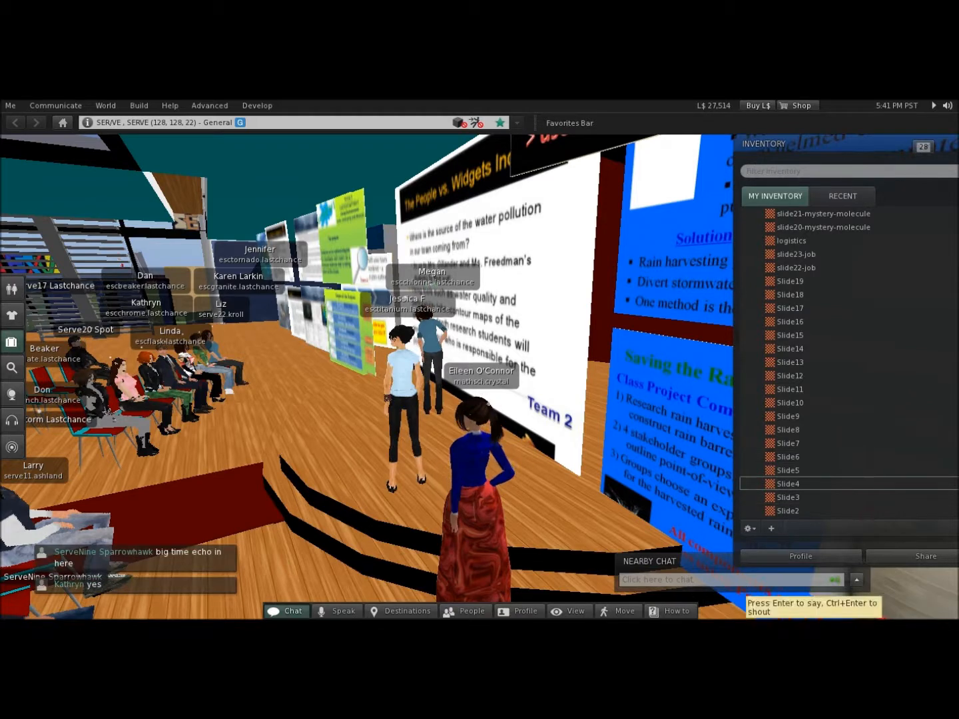
Post a chat note that the session is being taped to hear later.
click(730, 578)
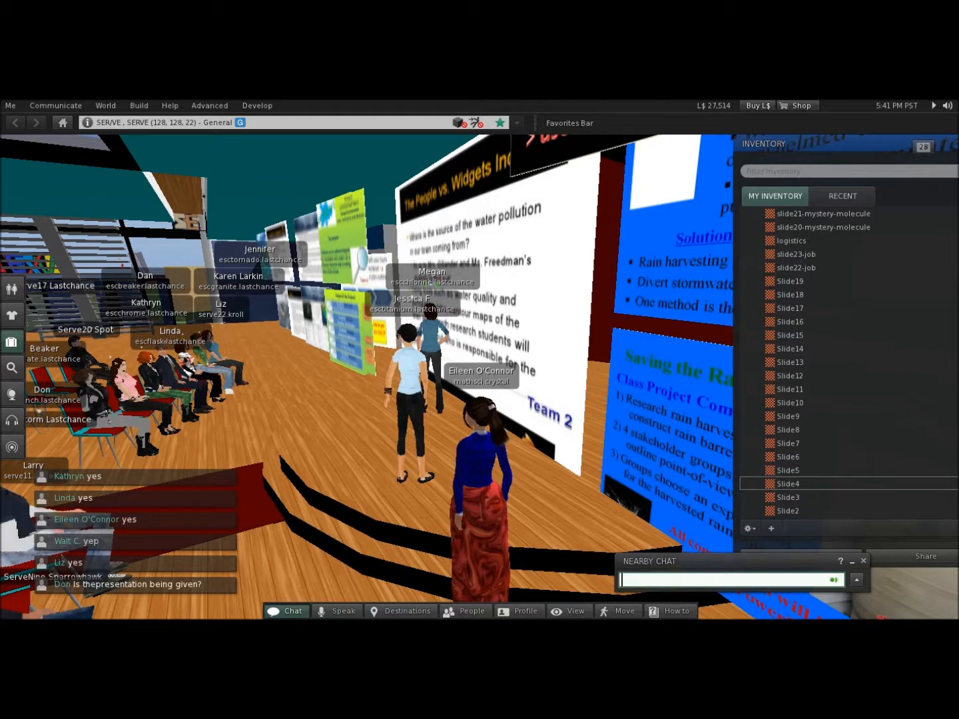
mouse_move(677, 393)
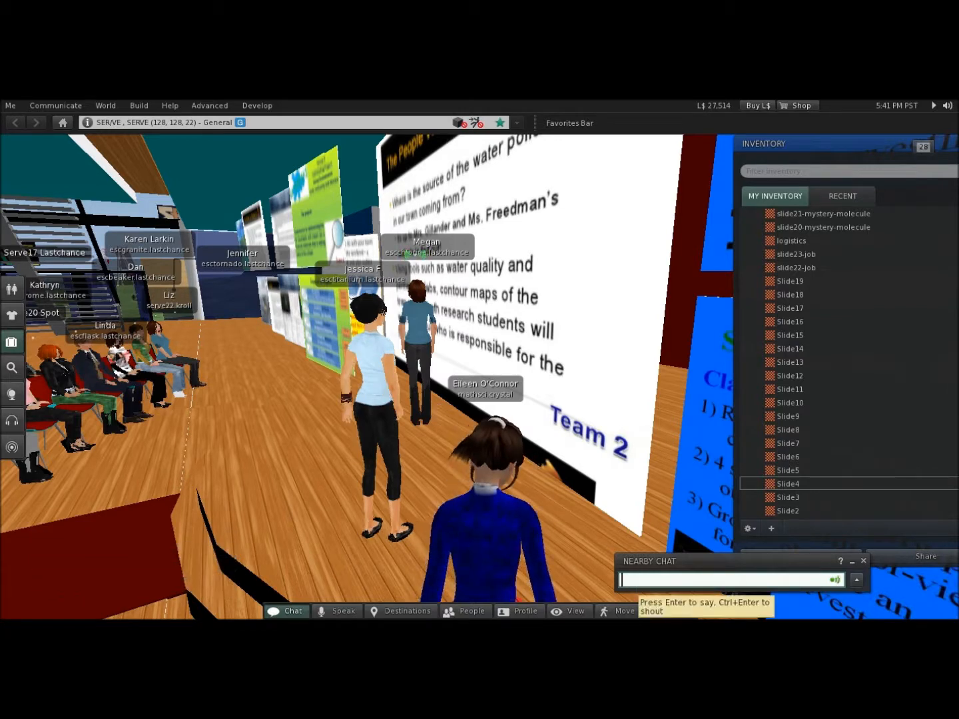
text(they ar)
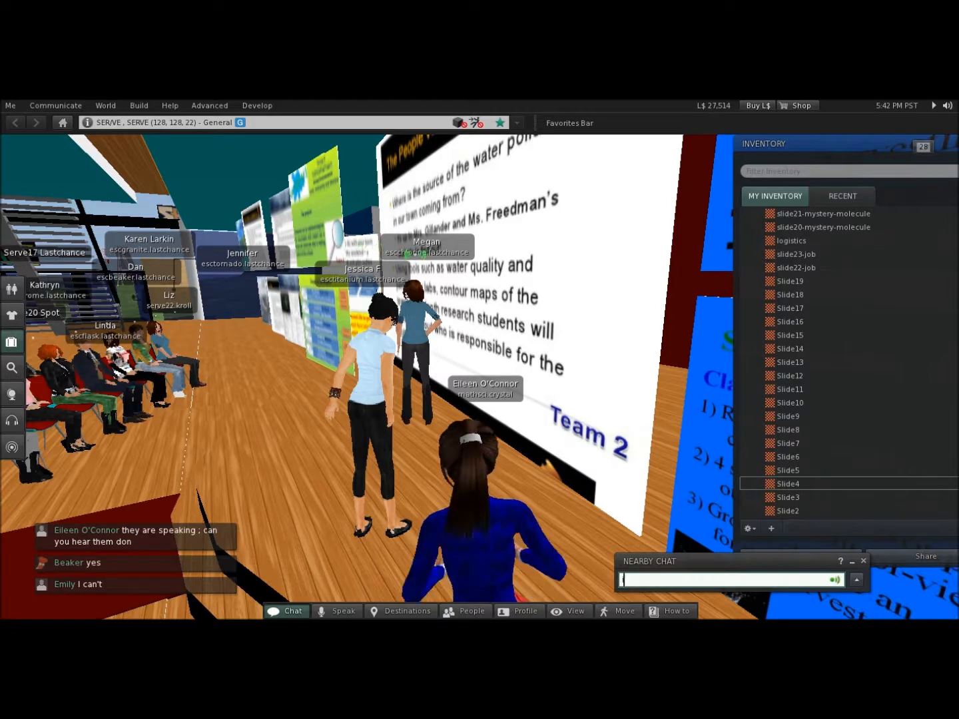
text(i'm a)
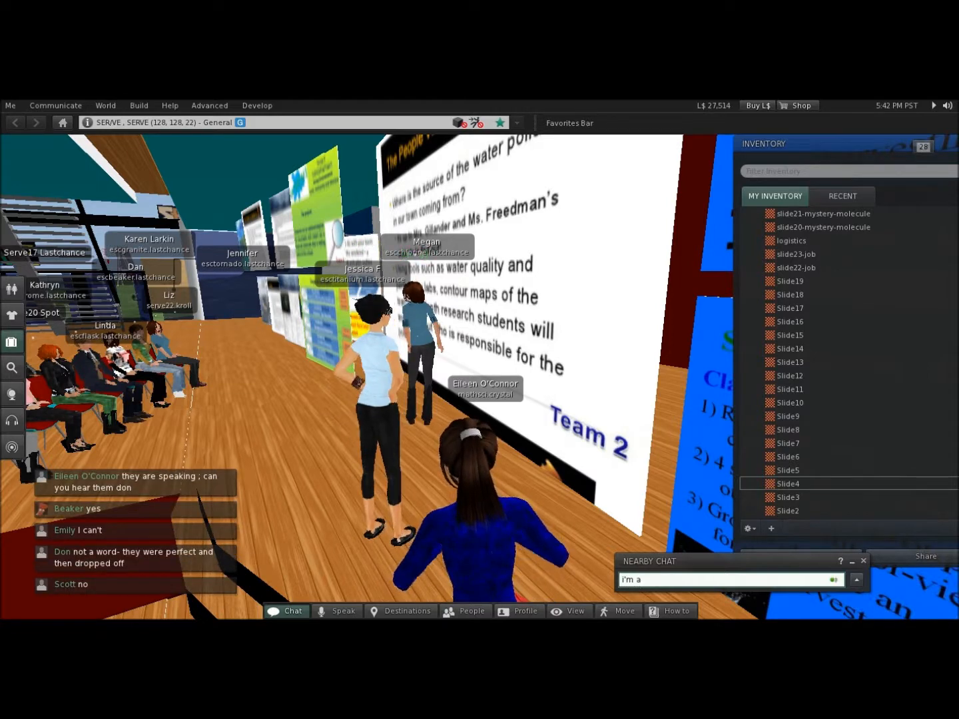
key(BackSpace)
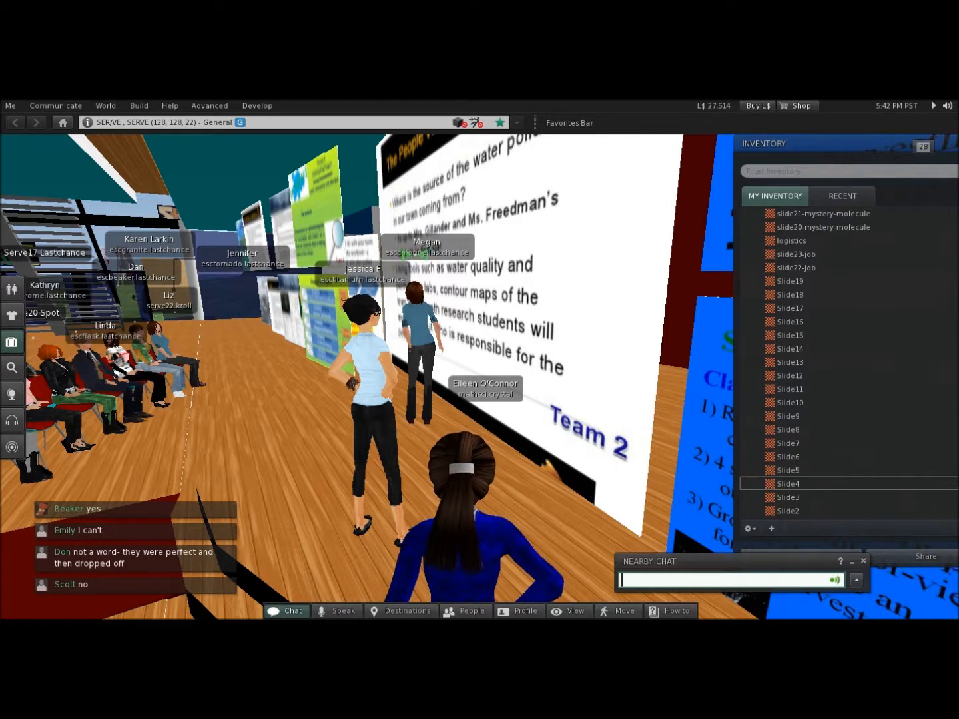
text(i am taping so you can hear them)
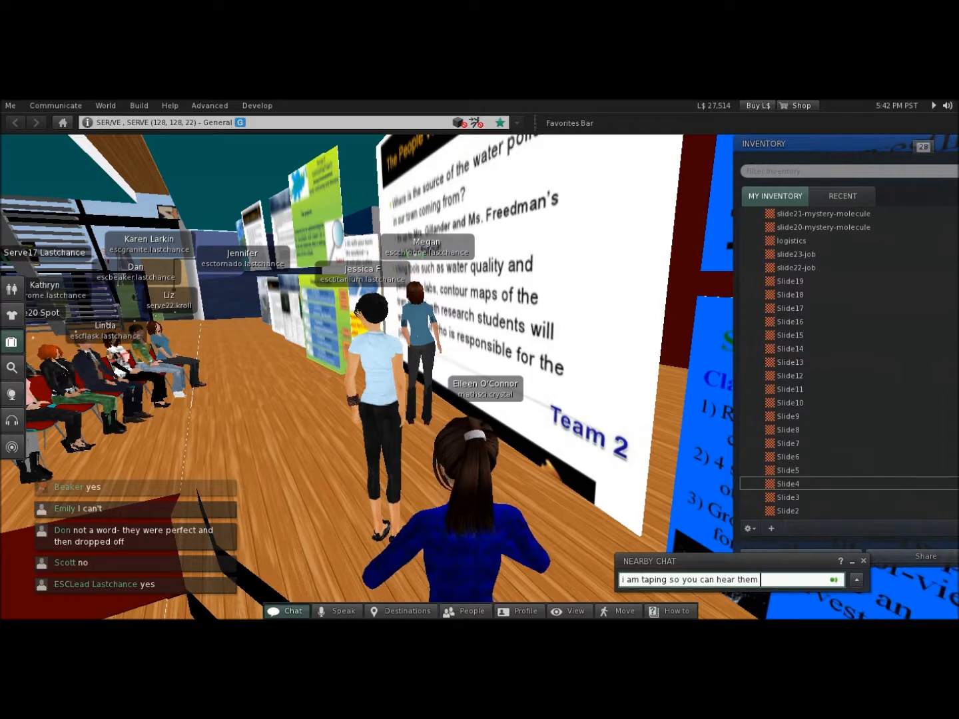
text(later)
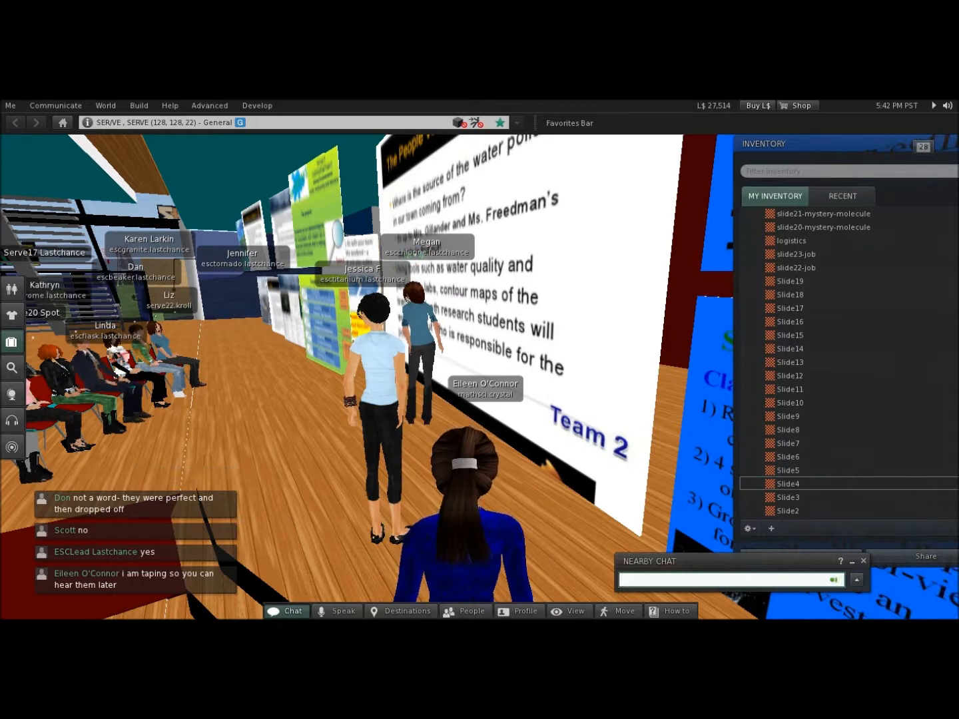
Post a chat reminder that everyone will be voting.
text(remember)
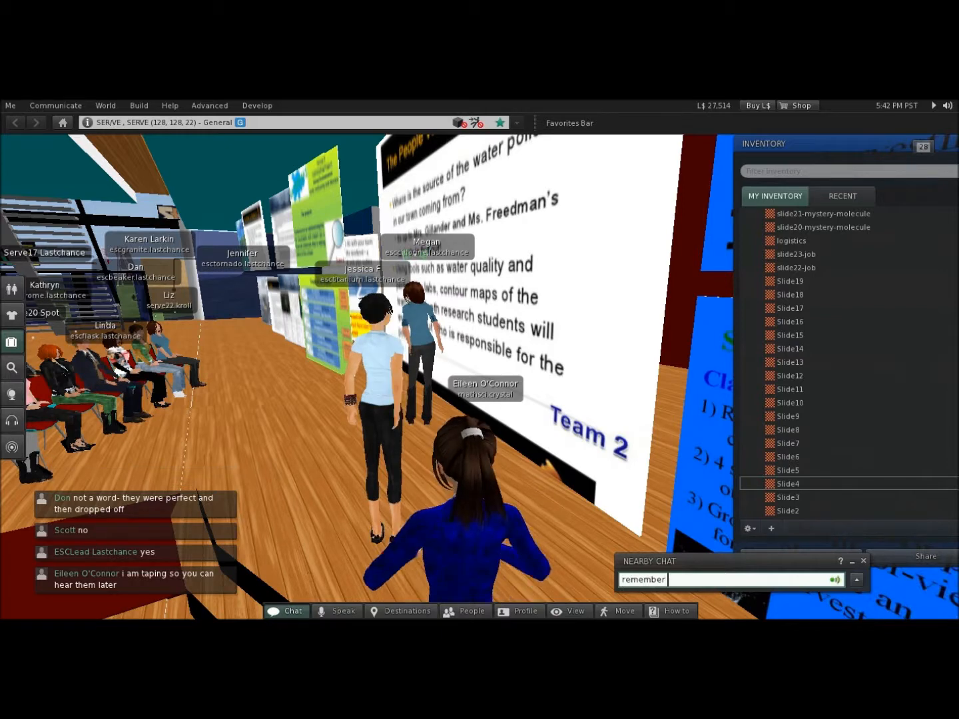
text(your)
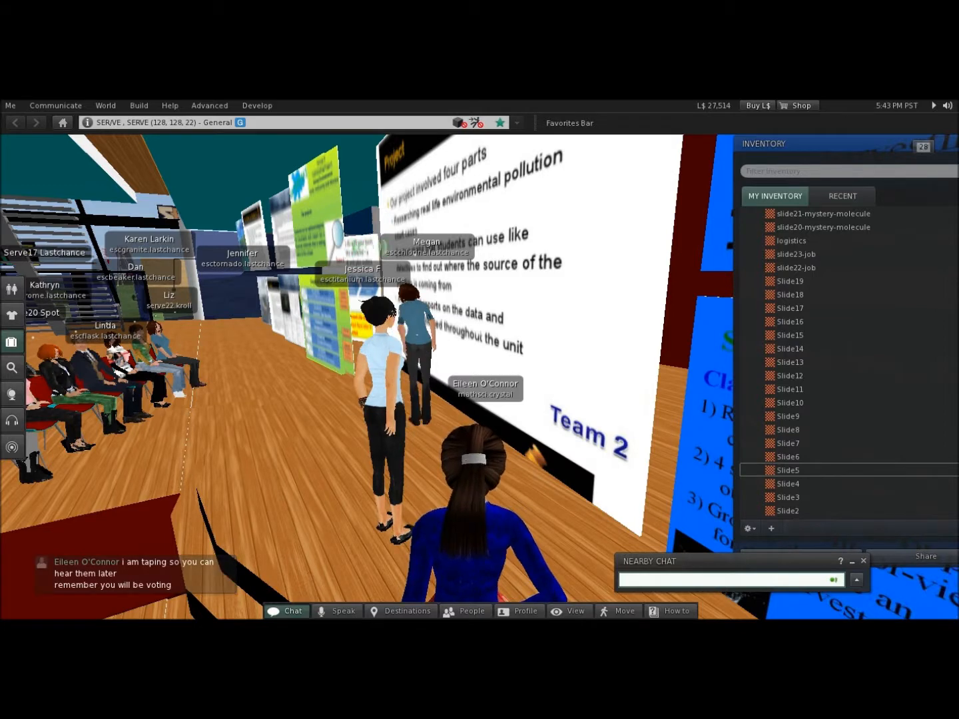
Post a chat comment about lots of science and communication during the presentation.
text(lots of science and)
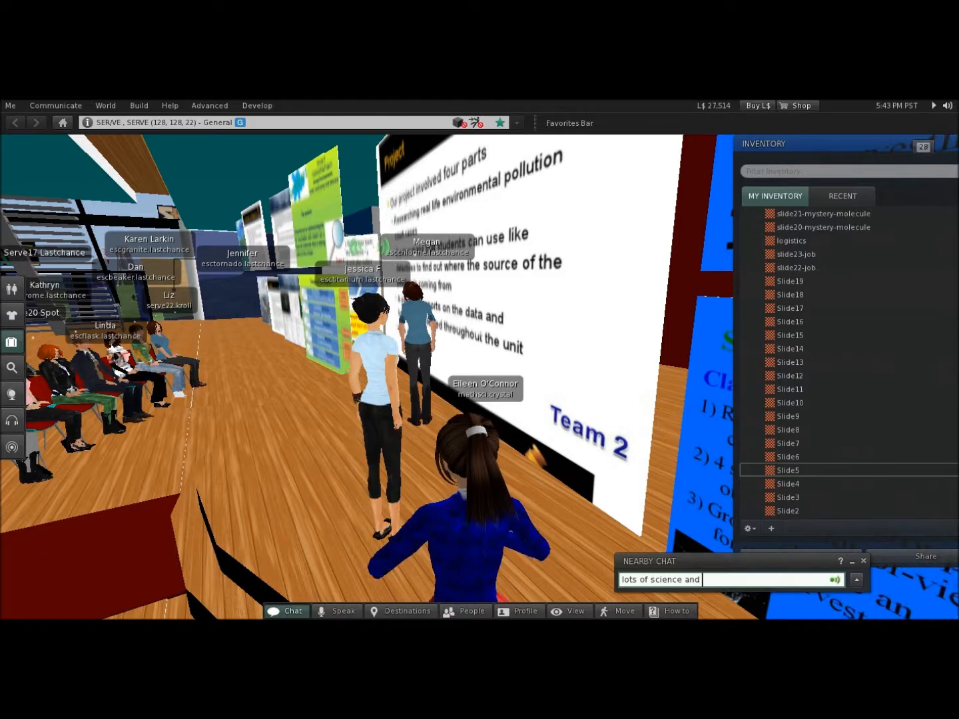
text(communication)
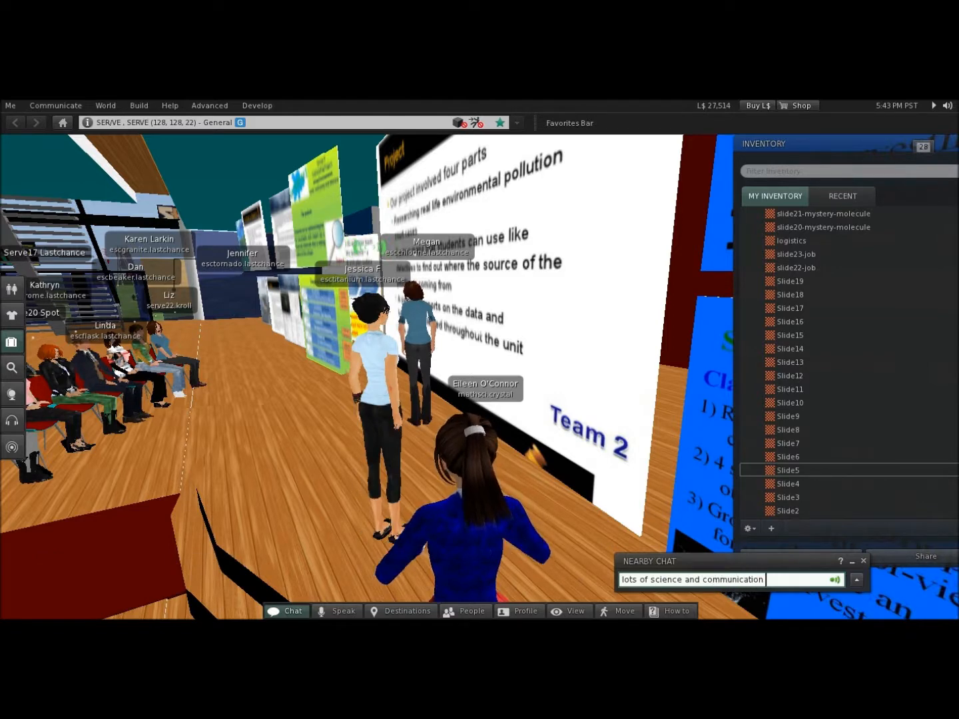
text(during th)
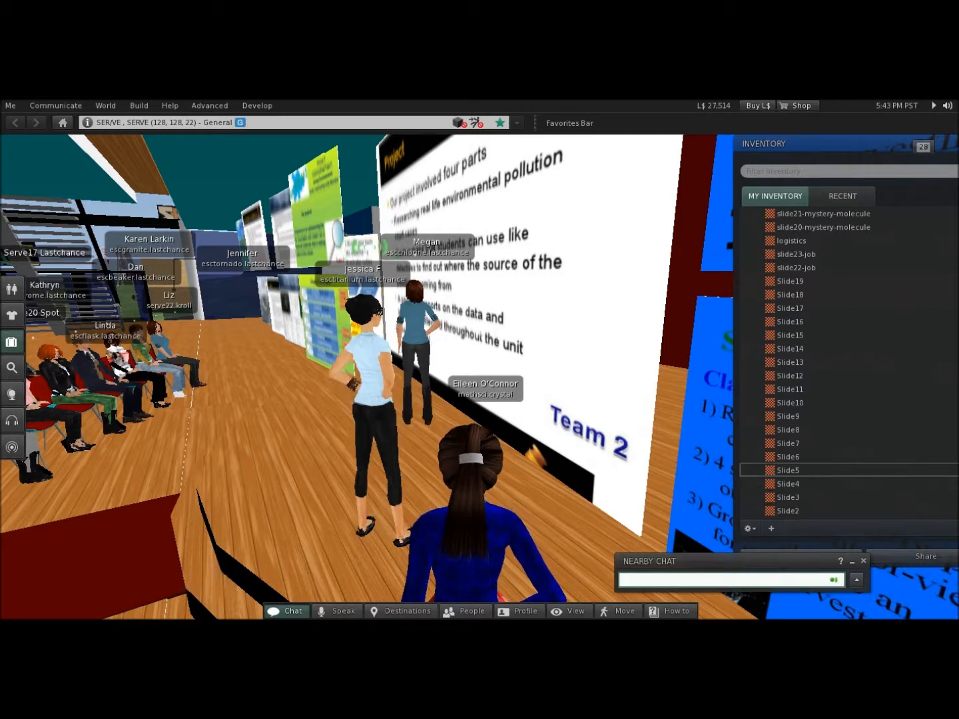
Post a chat comment hoping this is really their own community too.
text(great if this is)
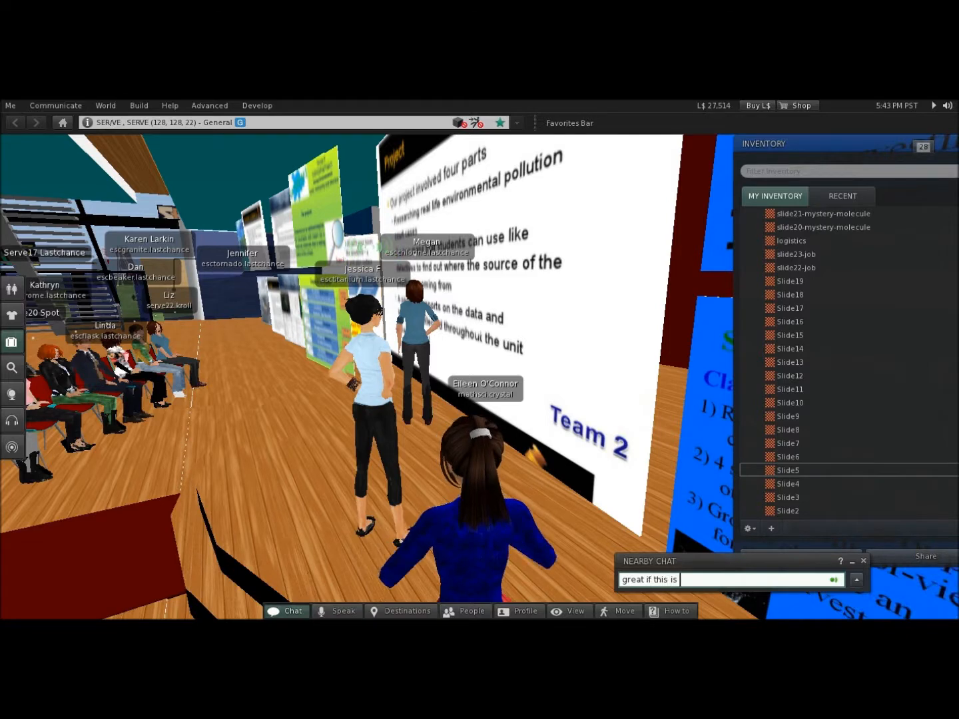
text(really their)
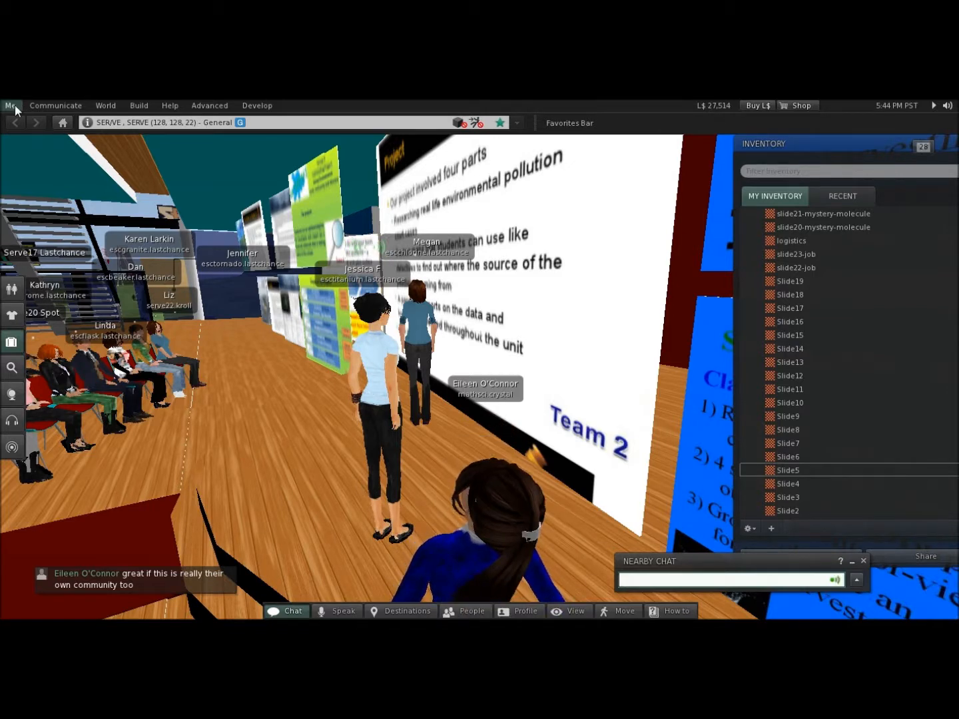
Show the Voice Settings panel from the Me menu and post a "very interesting" chat note.
click(11, 105)
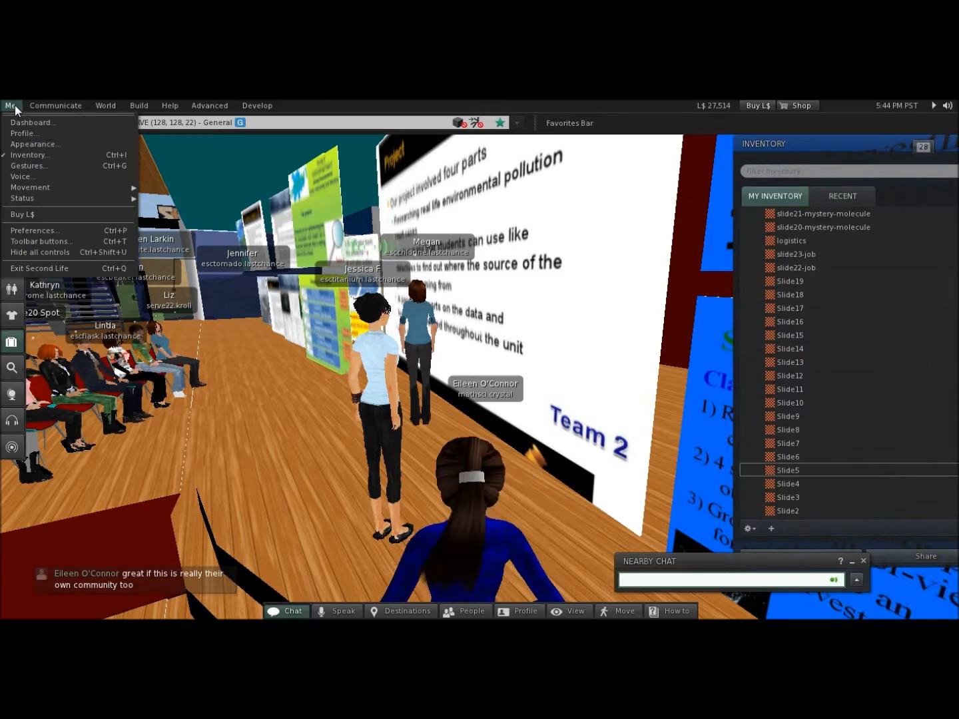
click(56, 105)
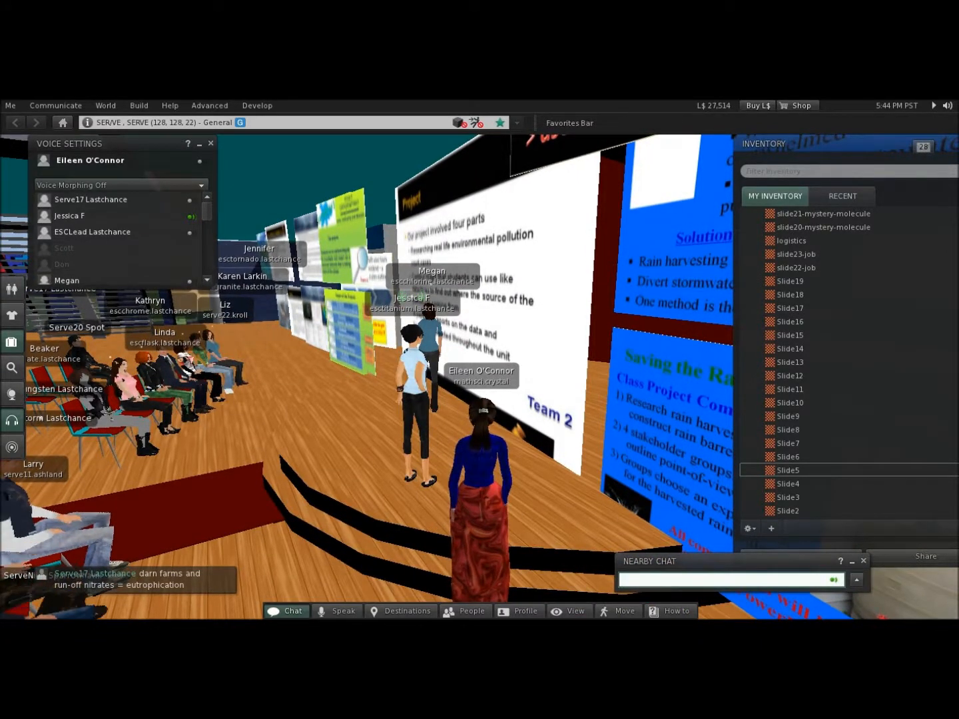
text(very in)
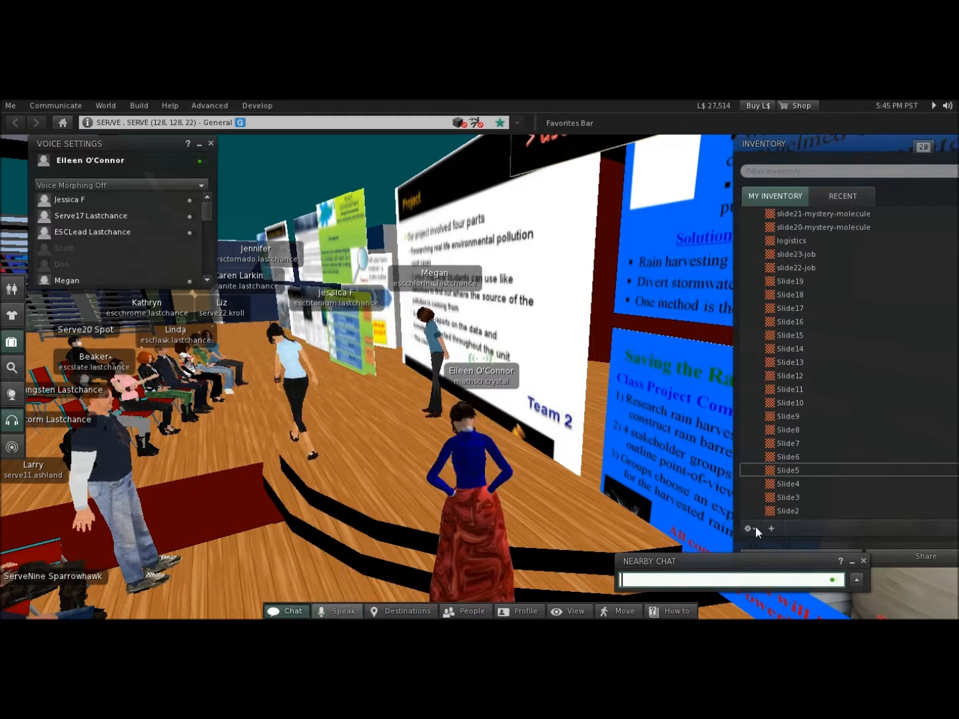
Advance the board to Team 3's Final Project slide.
click(788, 456)
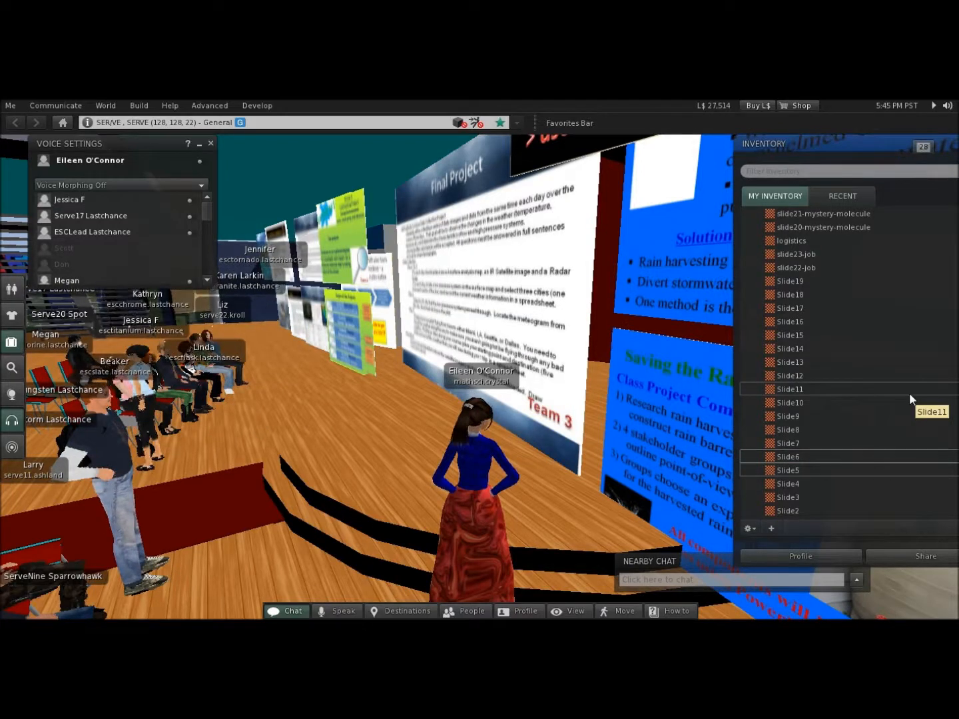
mouse_move(344, 610)
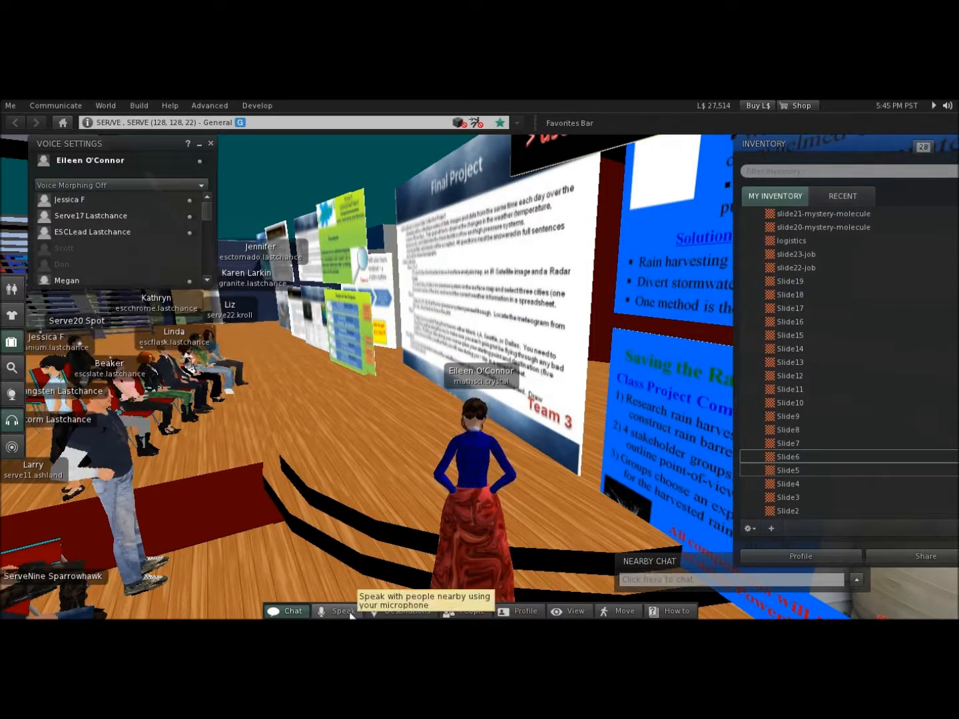